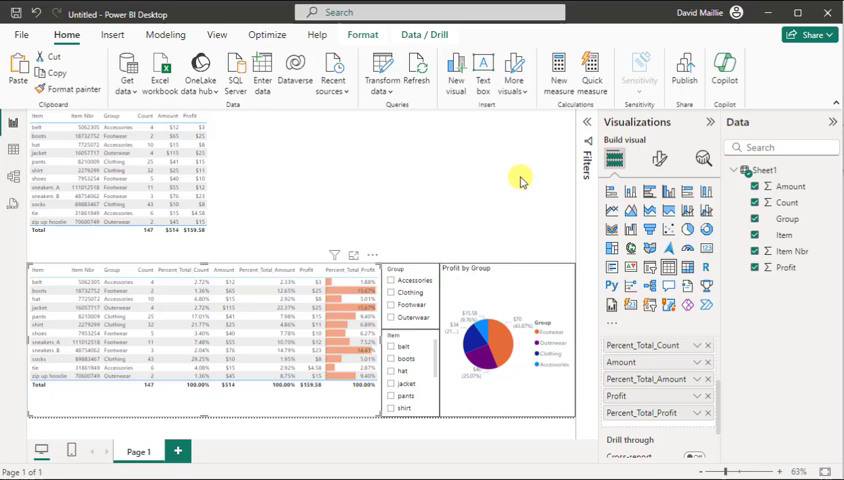
mouse_move(170, 60)
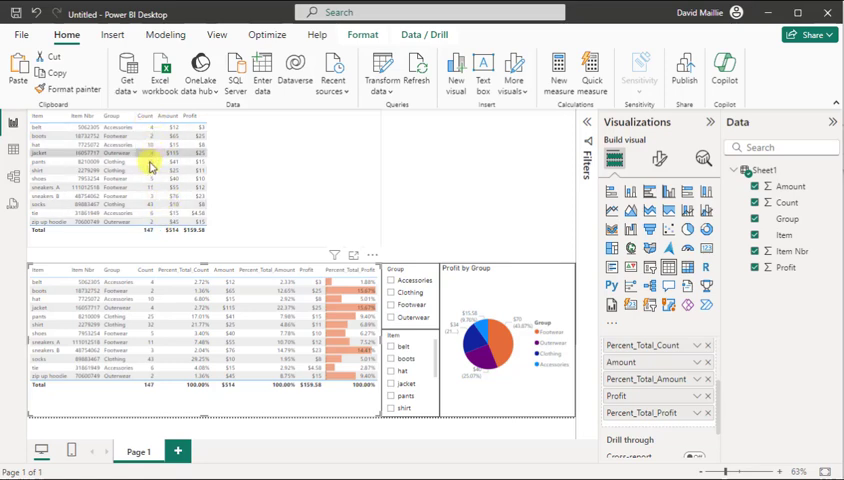
mouse_move(204, 142)
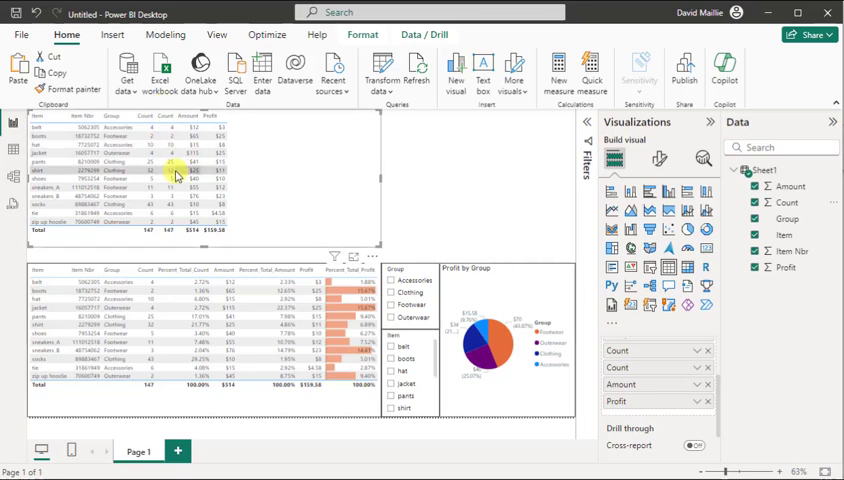
Step: Show the second Count column as percent of grand total for Percent_Total_Count
left_click(684, 372)
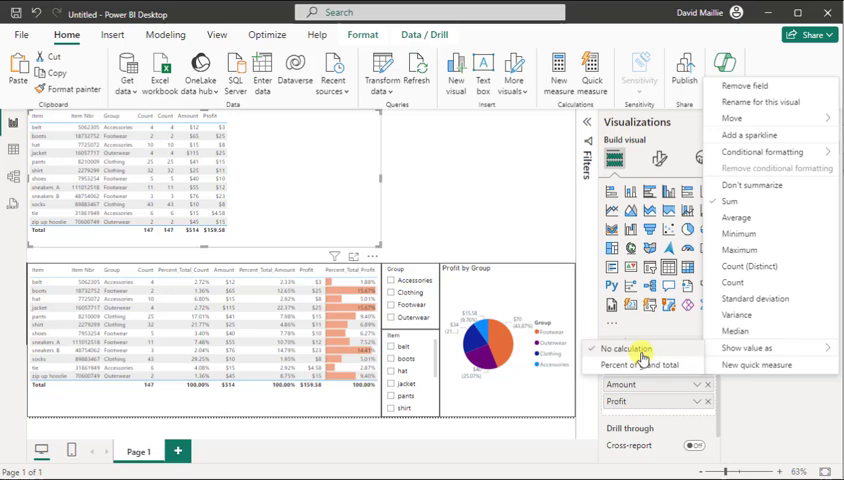
mouse_move(634, 364)
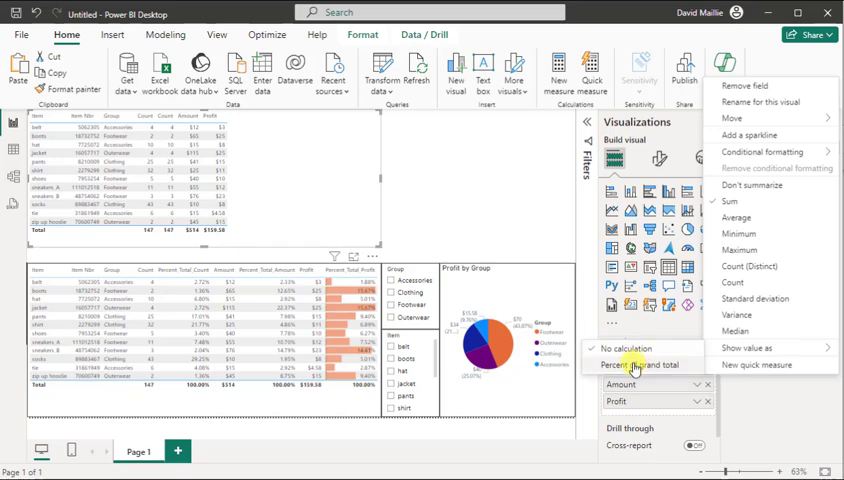
left_click(644, 364)
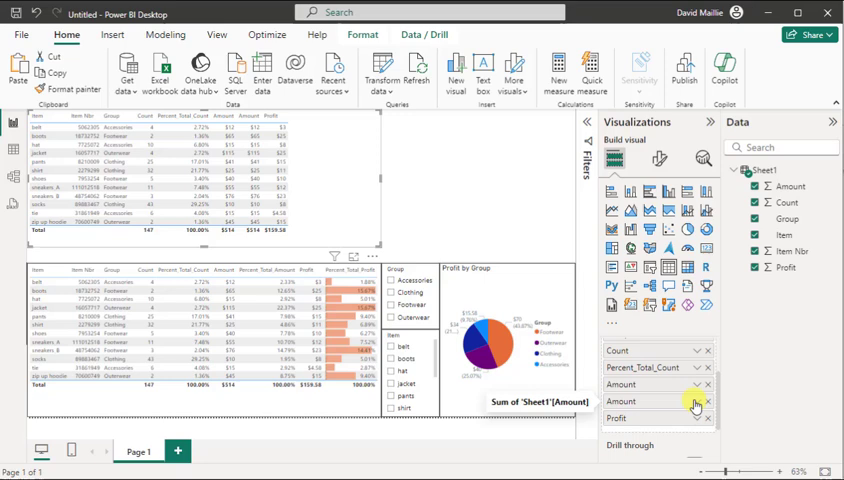
Step: Show the second Amount column as percent of grand total and begin renaming it
left_click(694, 400)
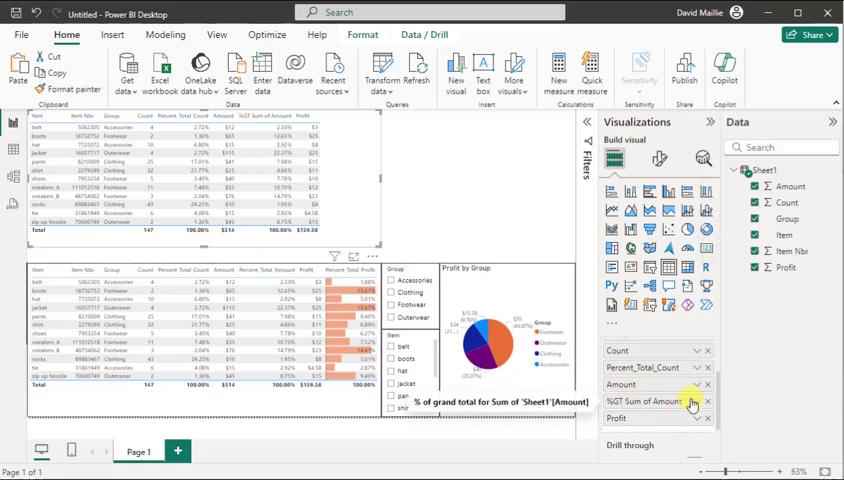
left_click(694, 404)
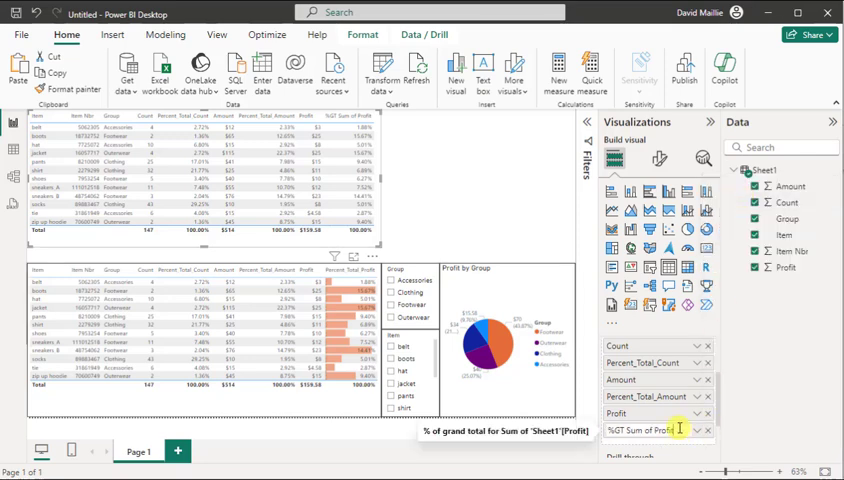
Step: Rename the percent-of-total Profit column to Percent_Total_Profit
left_click(650, 428)
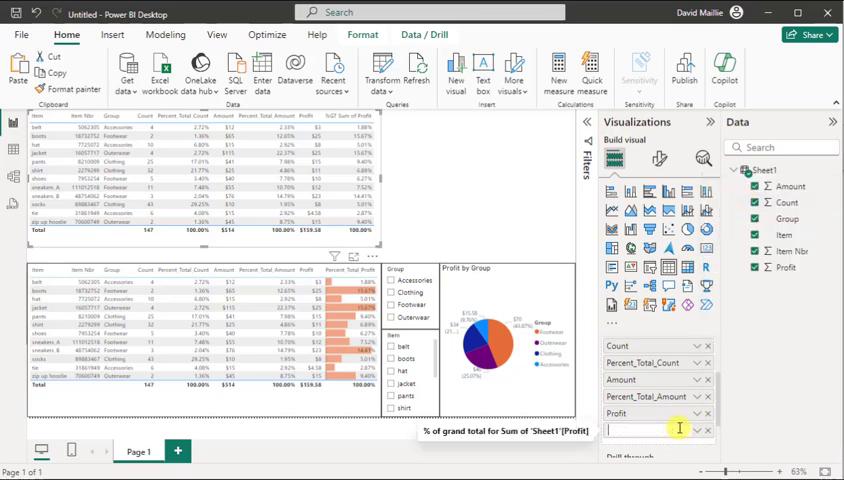
type("Percent_Total_Profit")
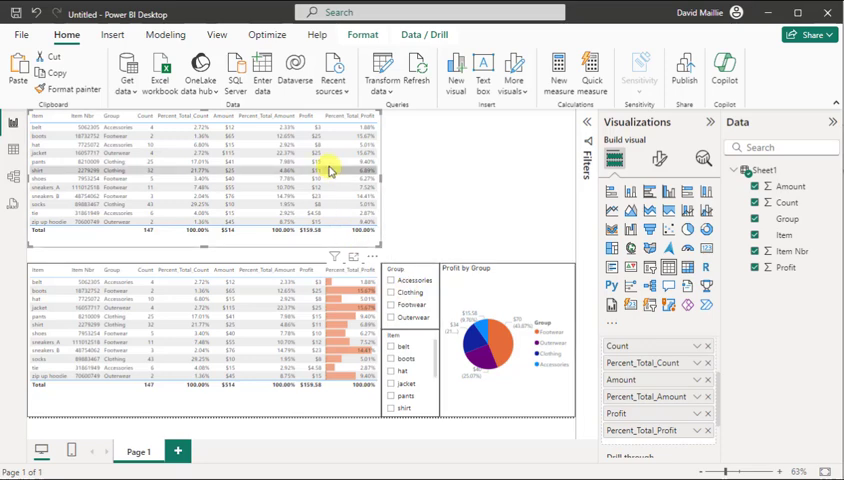
mouse_move(268, 148)
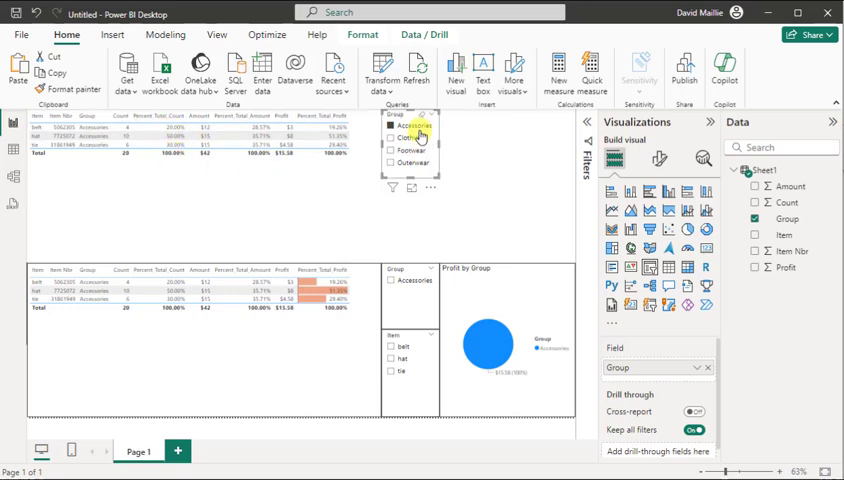
Step: Filter the new Group slicer to Accessories and Clothing
left_click(404, 128)
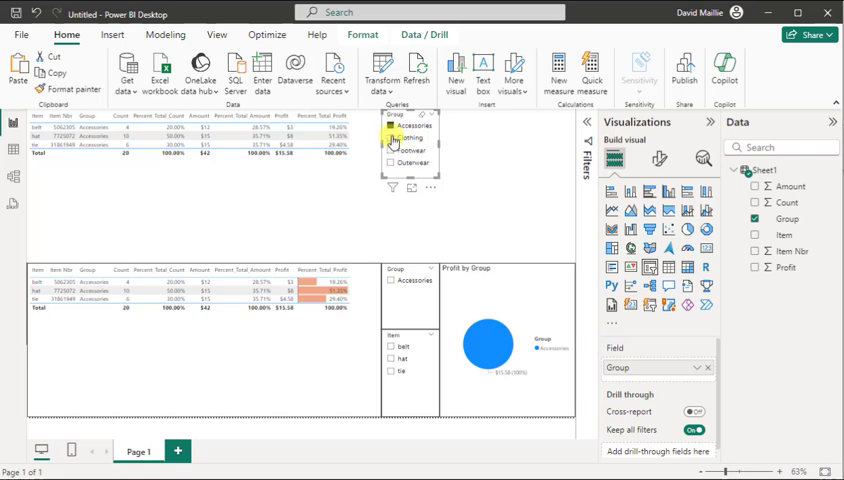
left_click(400, 136)
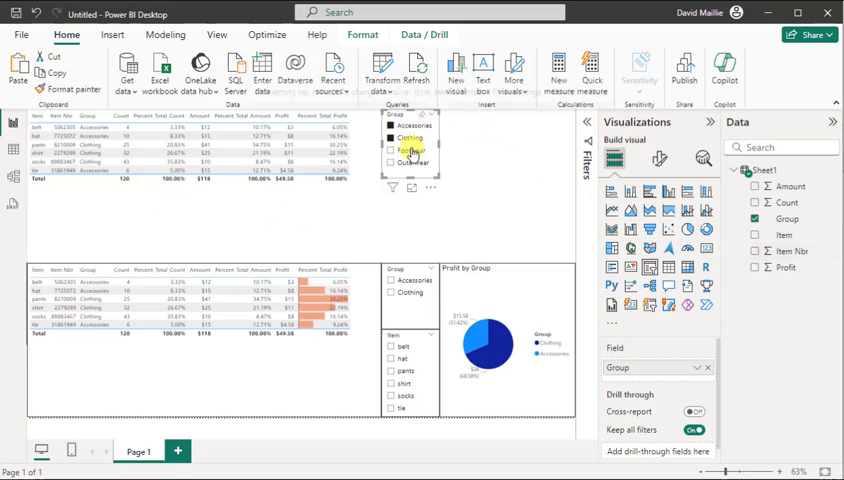
Step: Clear the Group slicer selections and copy-paste a second Group slicer below it
left_click(404, 136)
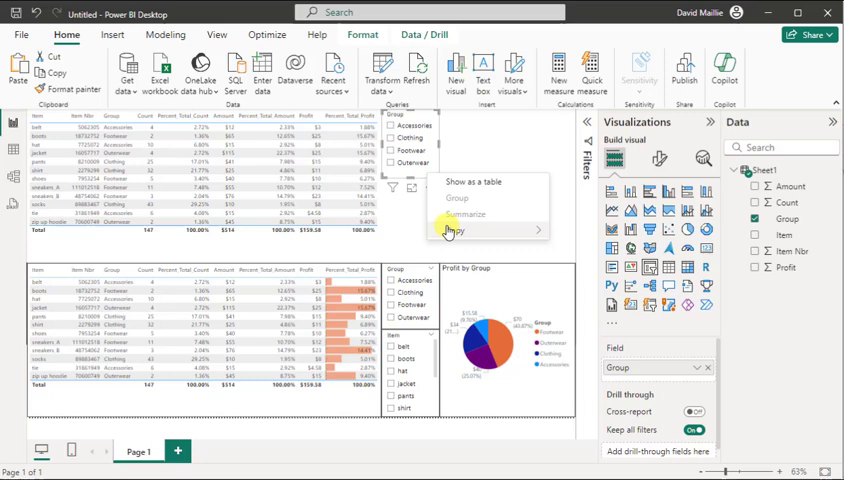
left_click(416, 216)
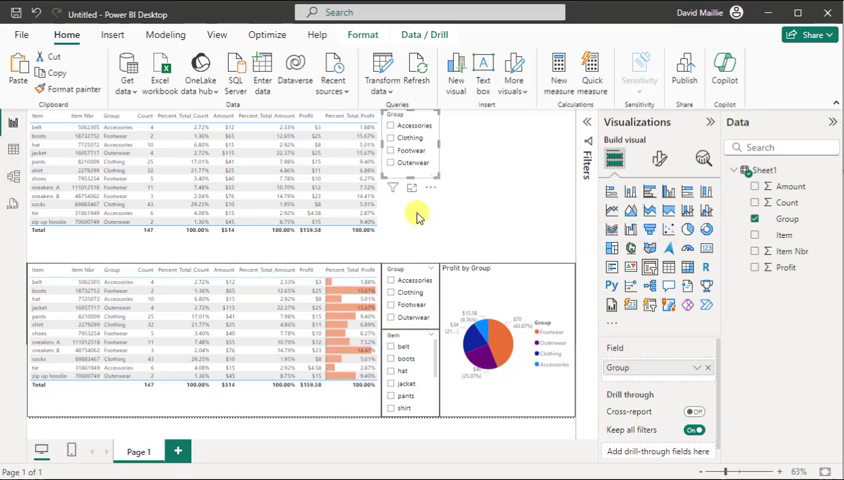
left_click(408, 140)
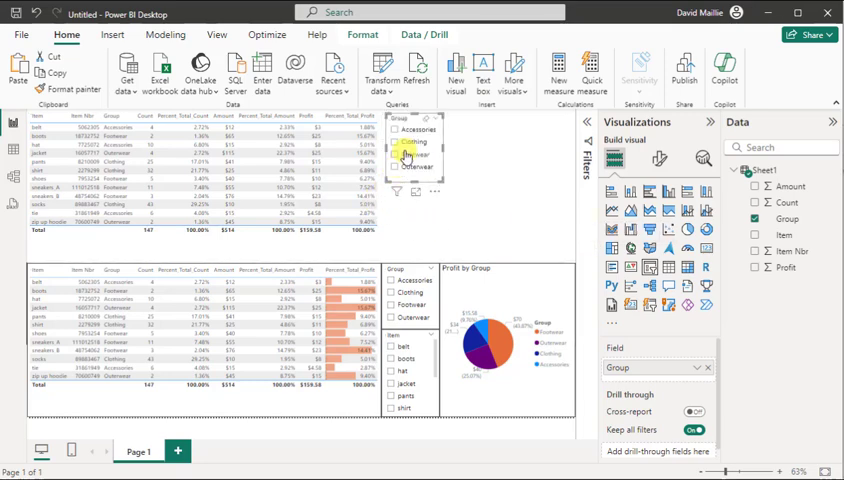
left_click(396, 212)
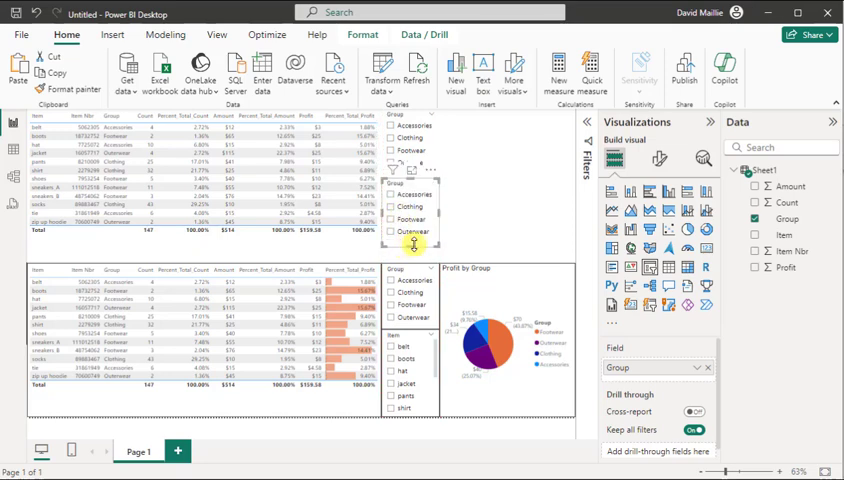
mouse_move(364, 252)
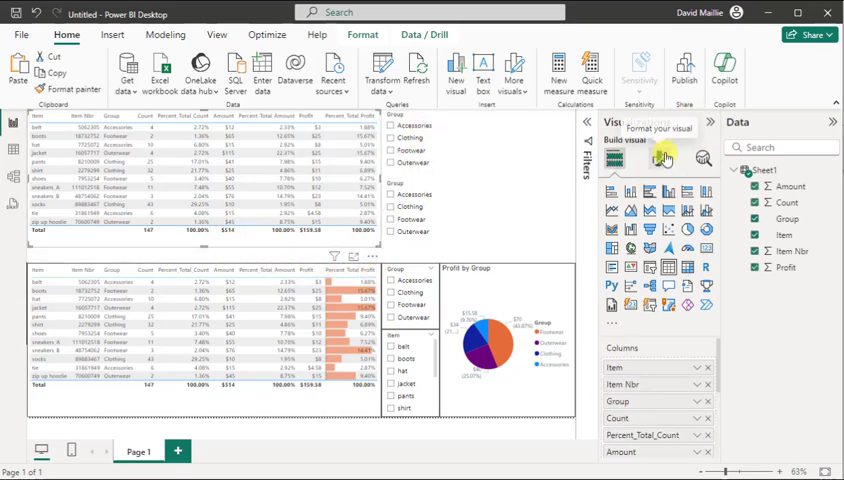
Step: Change the duplicated slicer's background transparency under Effects
left_click(660, 160)
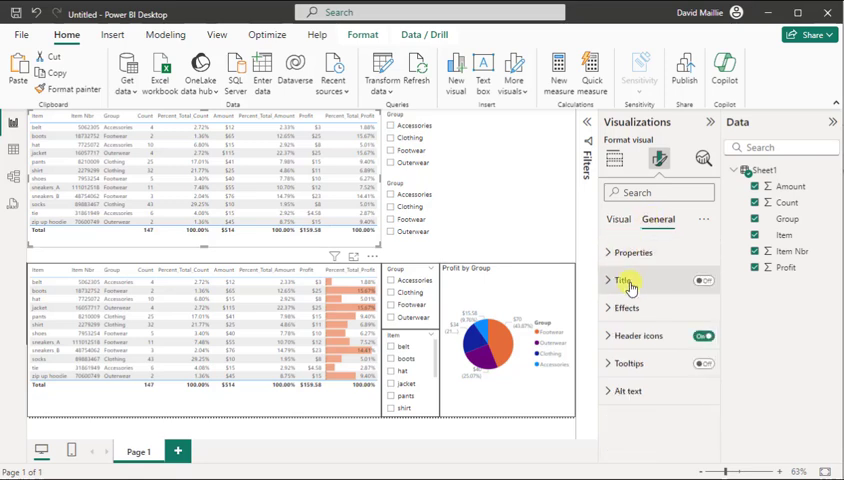
left_click(628, 308)
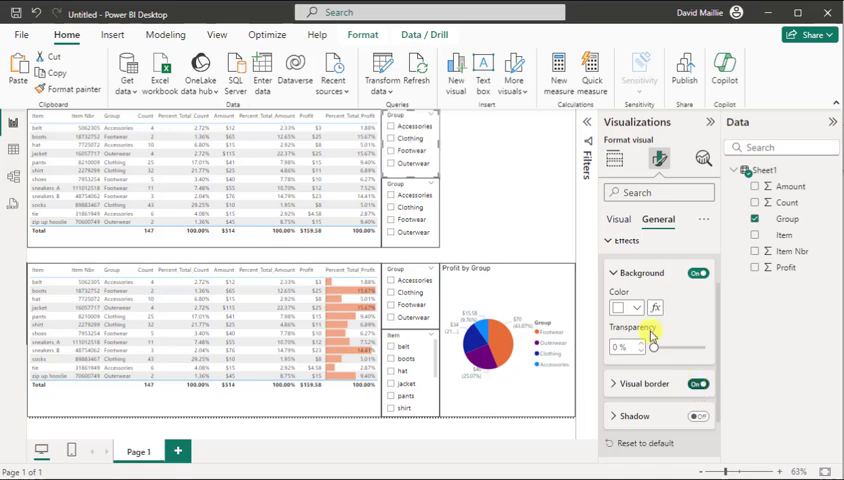
left_click(616, 156)
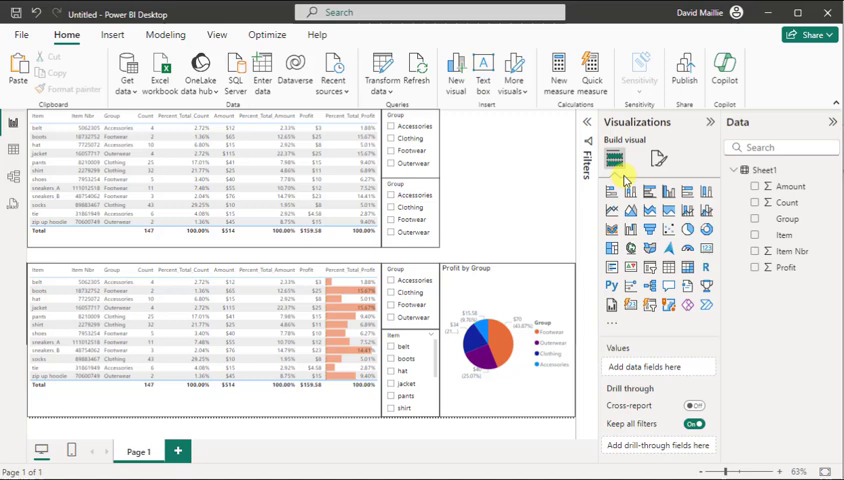
mouse_move(494, 176)
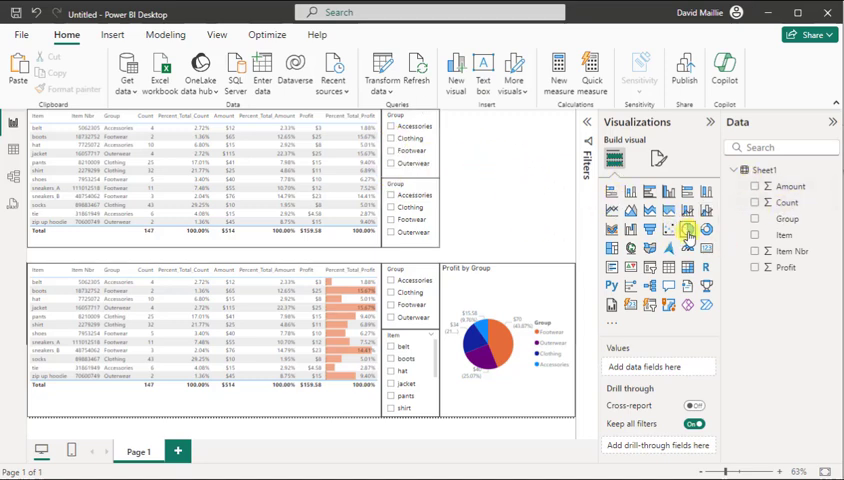
Step: Add a pie chart of Sum of Profit by Group at the top right of the page
left_click(688, 232)
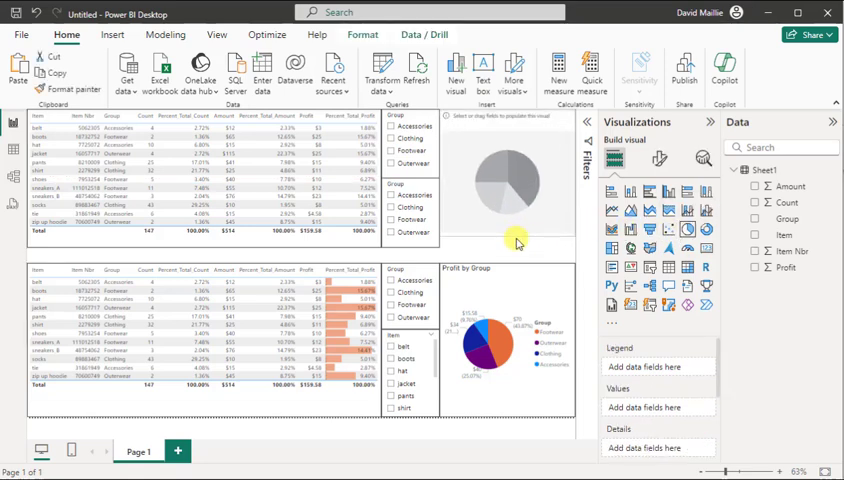
left_click(524, 208)
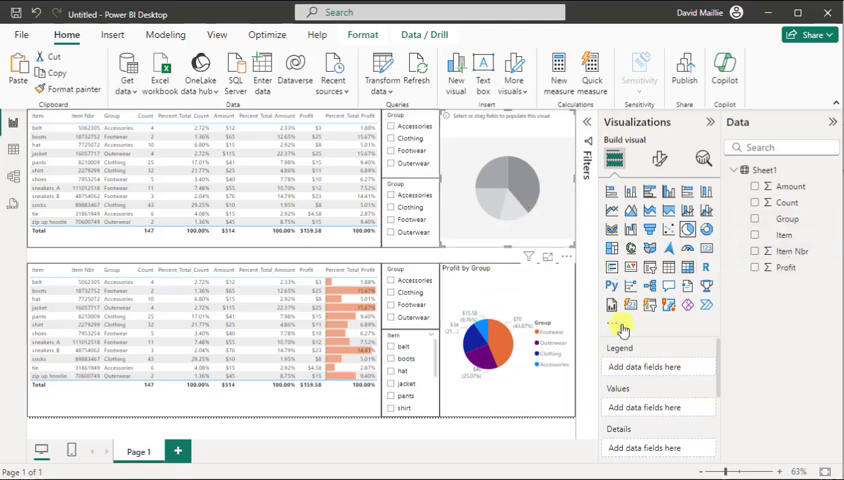
mouse_move(792, 236)
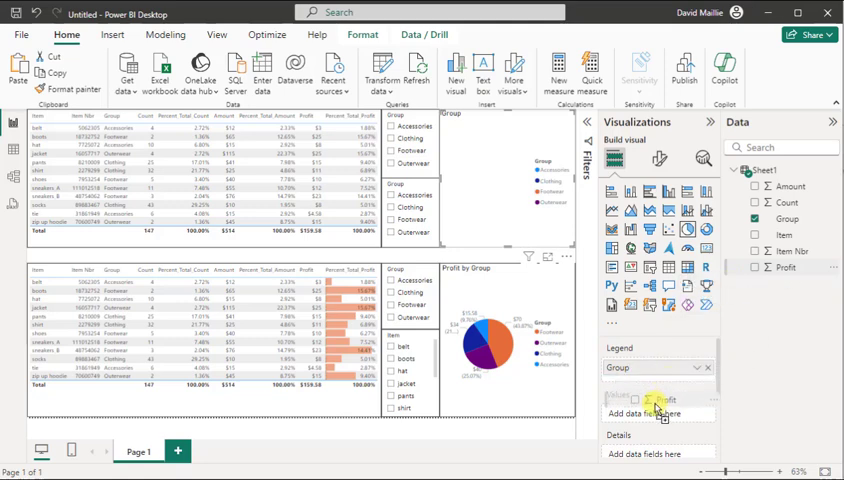
left_click(656, 400)
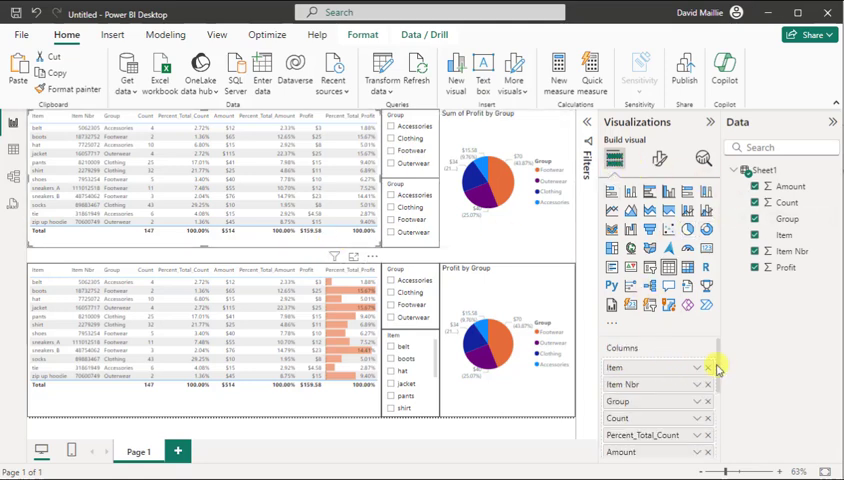
scroll("down", 3)
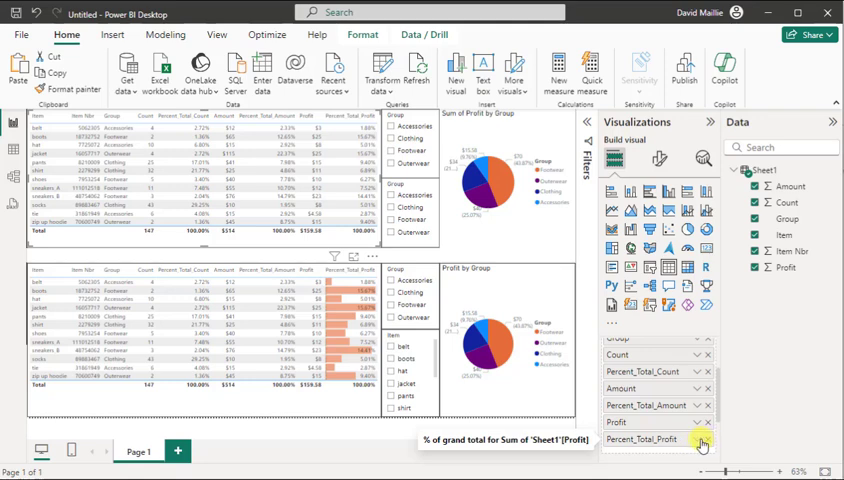
Step: Show the conditional formatting choices for the Percent_Total_Profit field
left_click(696, 440)
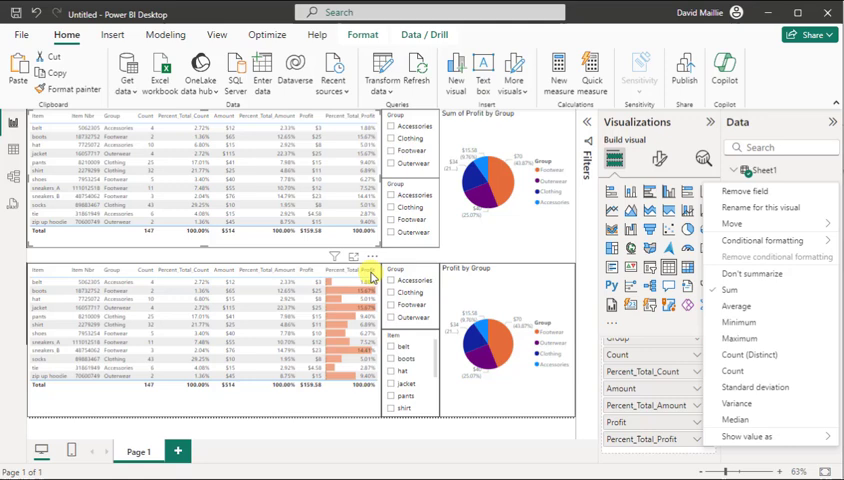
left_click(762, 240)
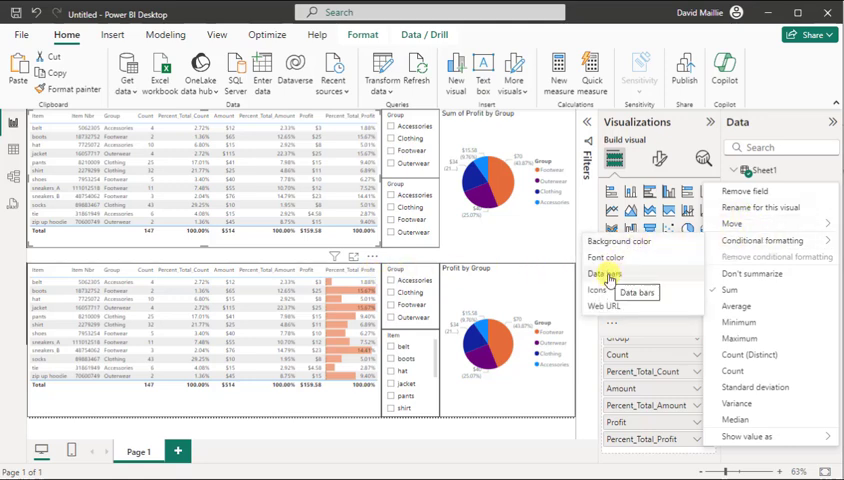
Step: Start data bars on Percent_Total_Profit with a pale yellow positive bar colour
left_click(612, 270)
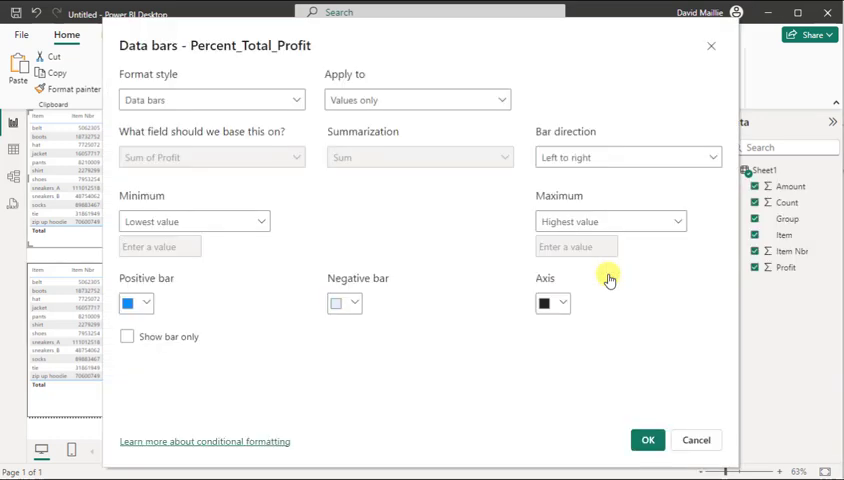
left_click(136, 304)
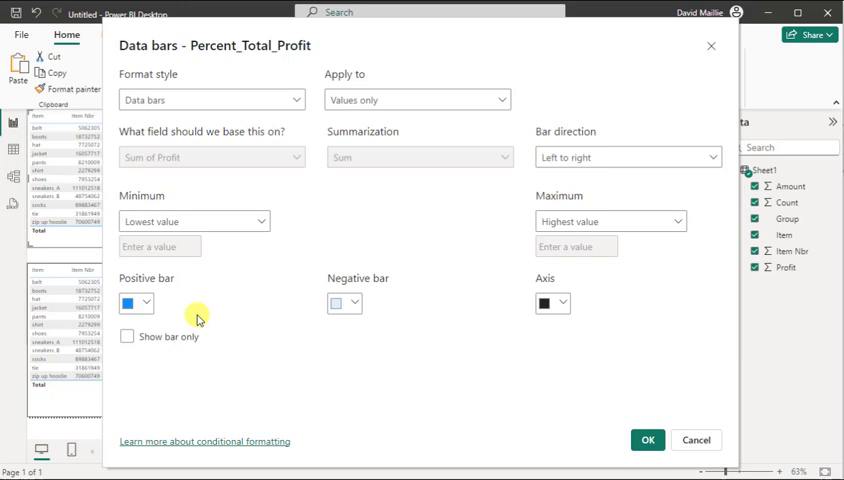
mouse_move(476, 238)
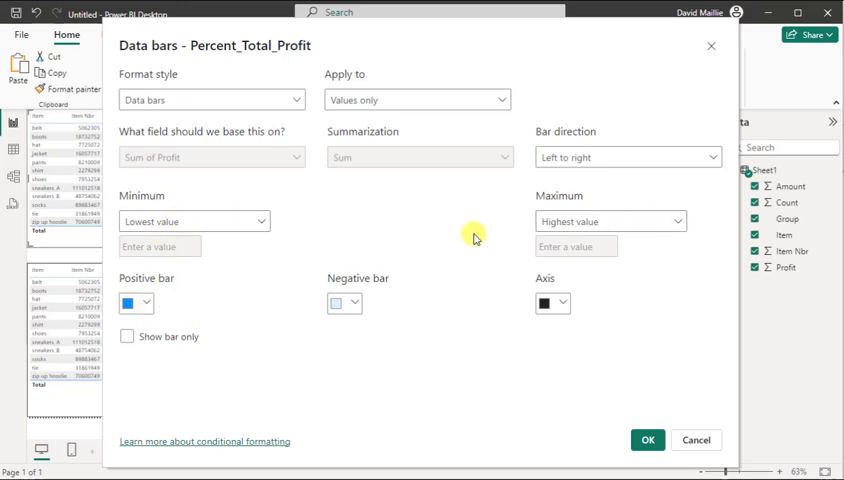
mouse_move(384, 270)
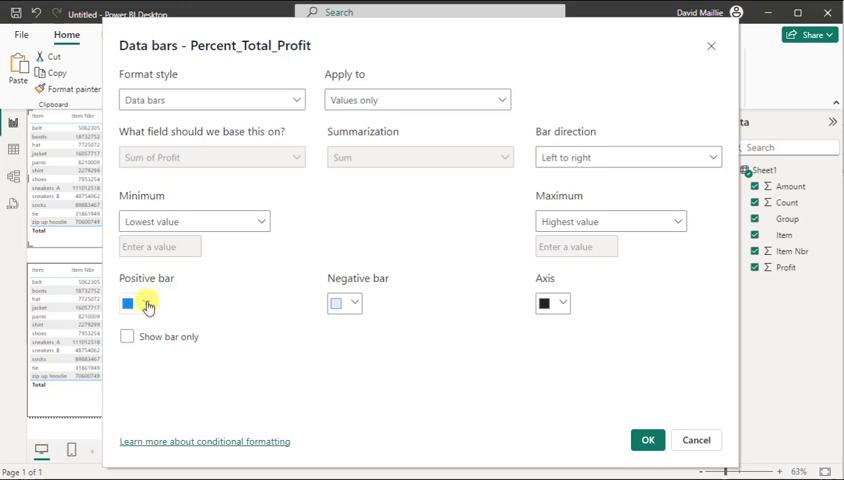
left_click(132, 304)
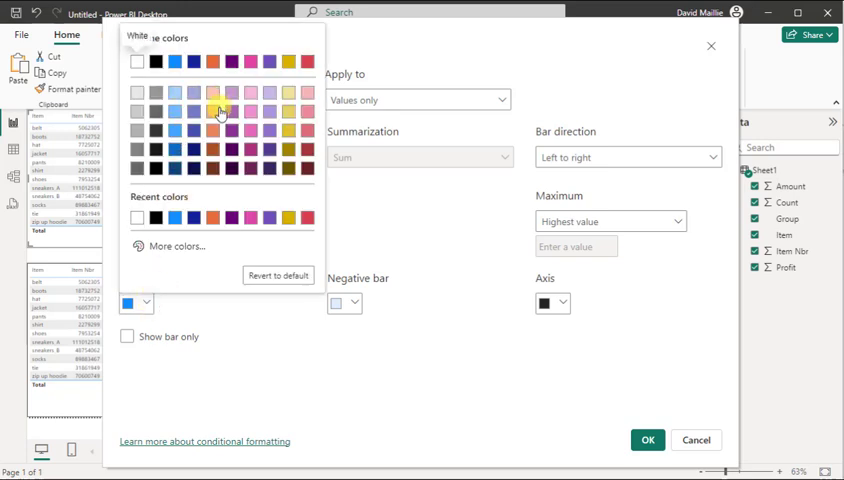
mouse_move(214, 112)
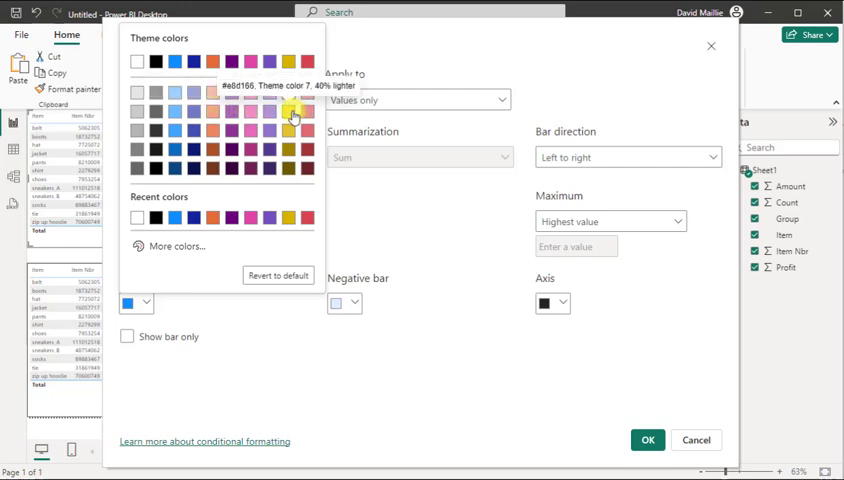
left_click(294, 112)
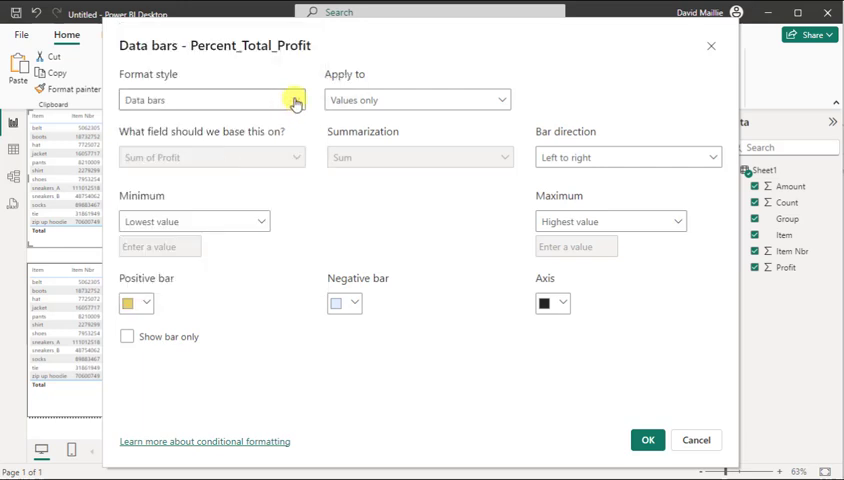
left_click(146, 304)
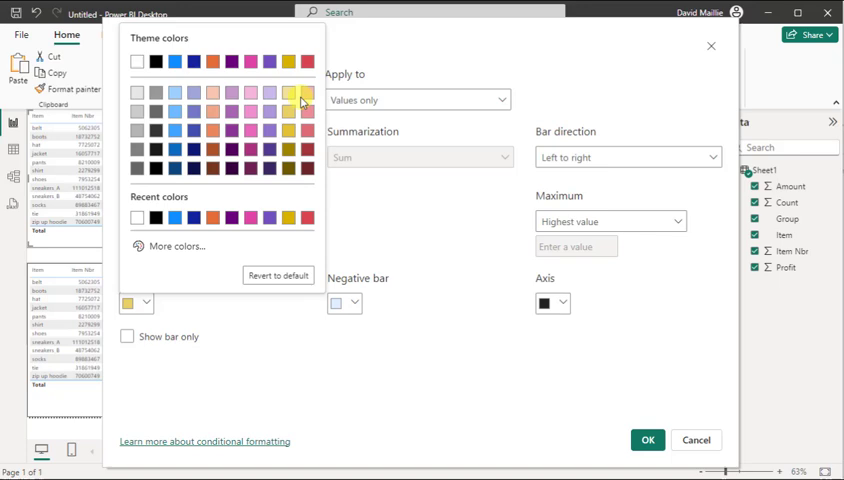
Step: Change the Percent_Total_Profit positive data bar colour to a light orange
left_click(300, 96)
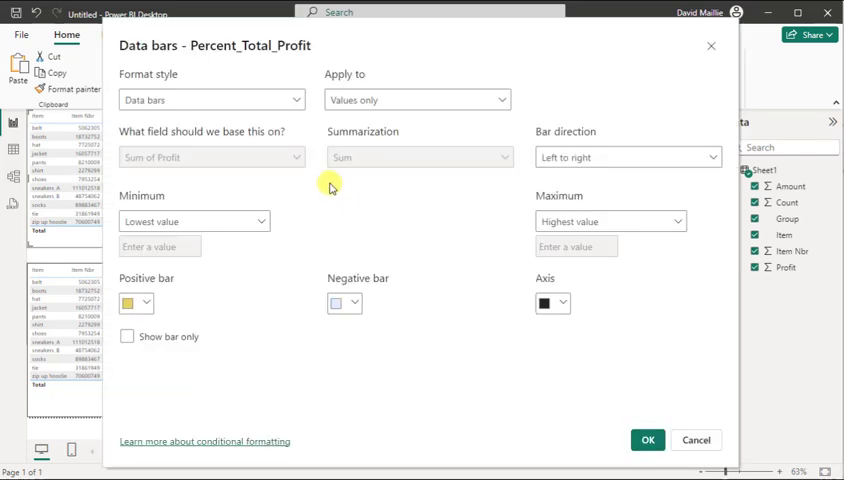
left_click(130, 304)
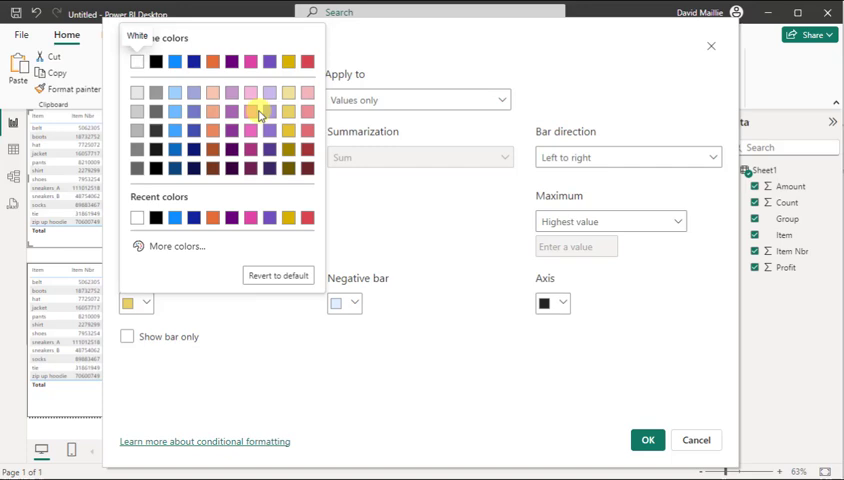
left_click(258, 112)
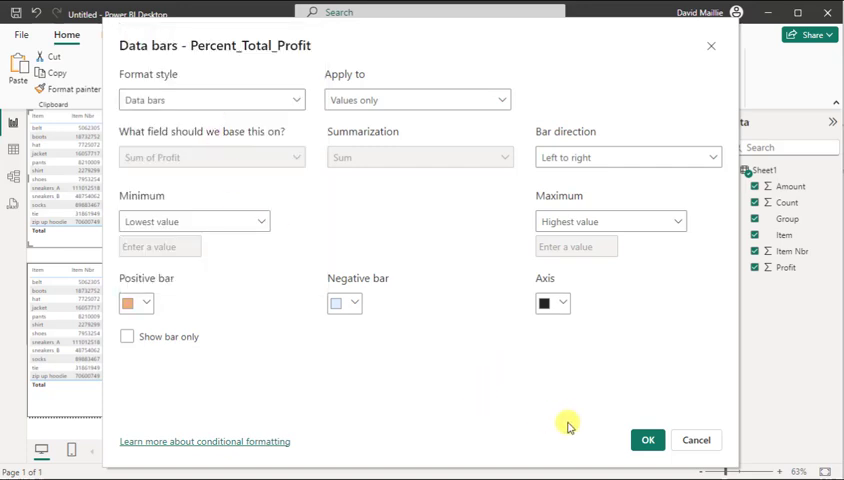
left_click(648, 440)
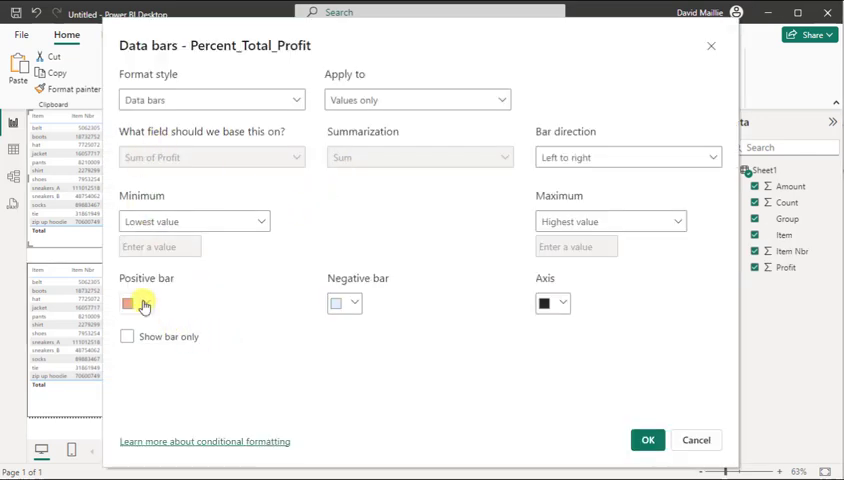
Step: Apply dark brown data bars to Percent_Total_Profit, then reopen the settings to pick a lighter orange positive bar
left_click(136, 304)
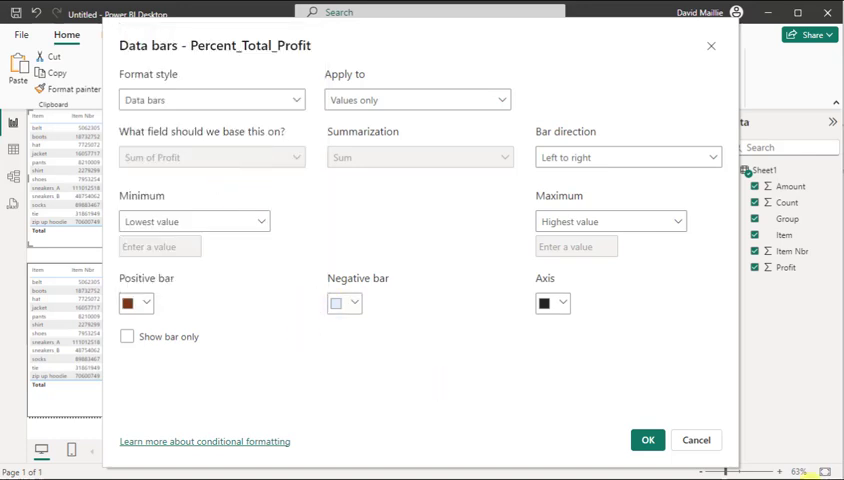
left_click(648, 440)
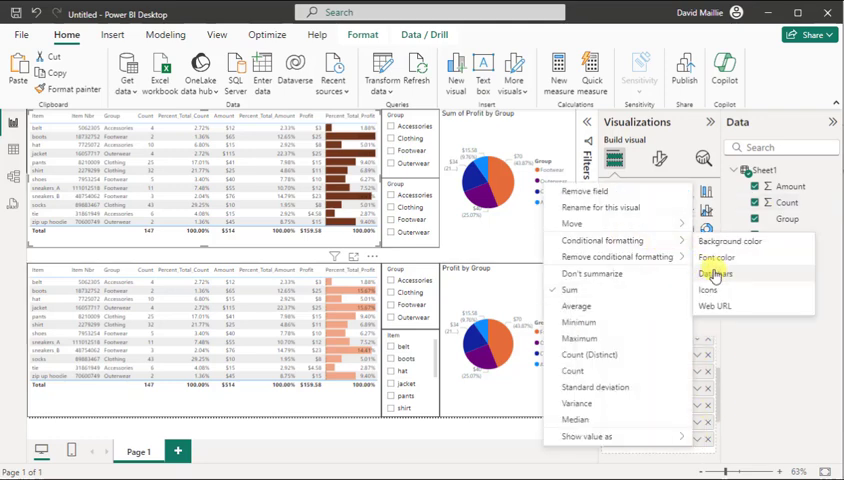
left_click(716, 272)
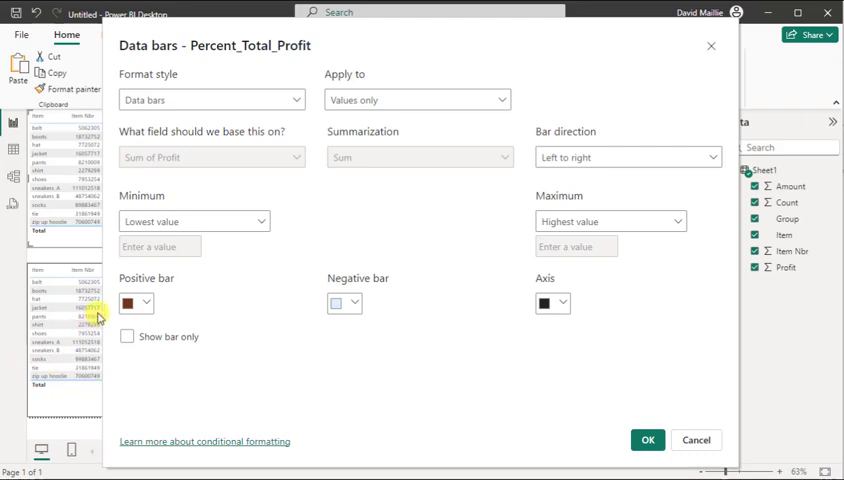
left_click(136, 302)
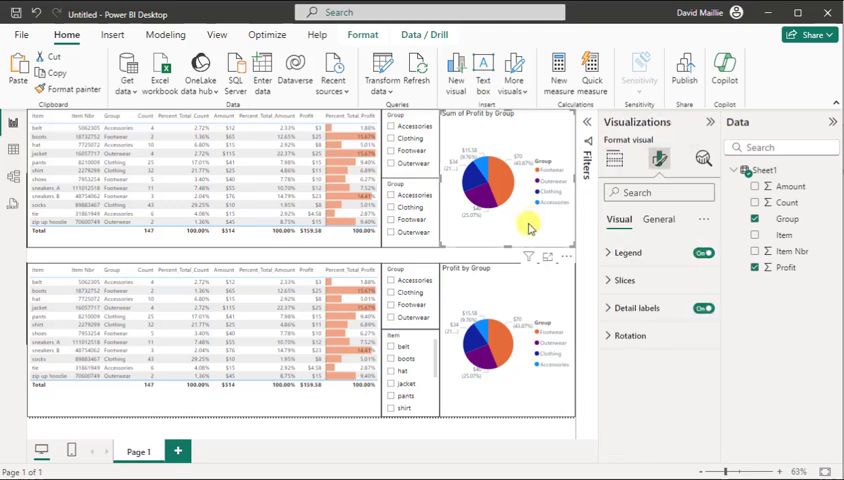
left_click(658, 220)
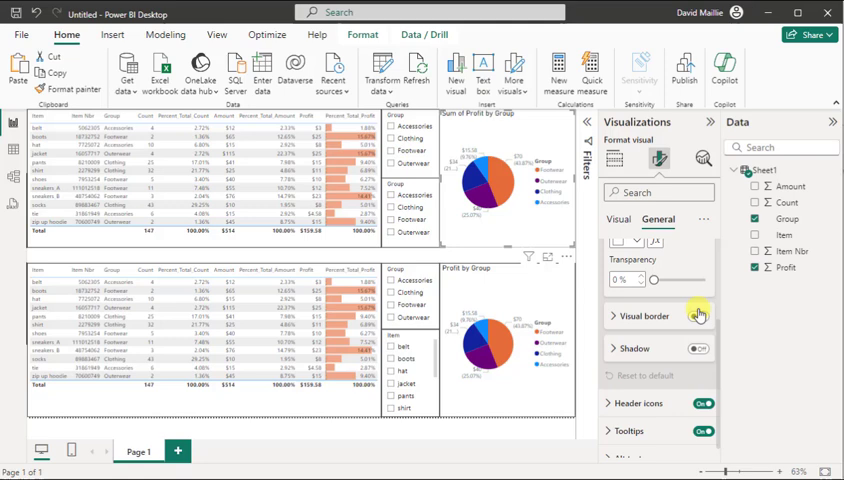
left_click(700, 314)
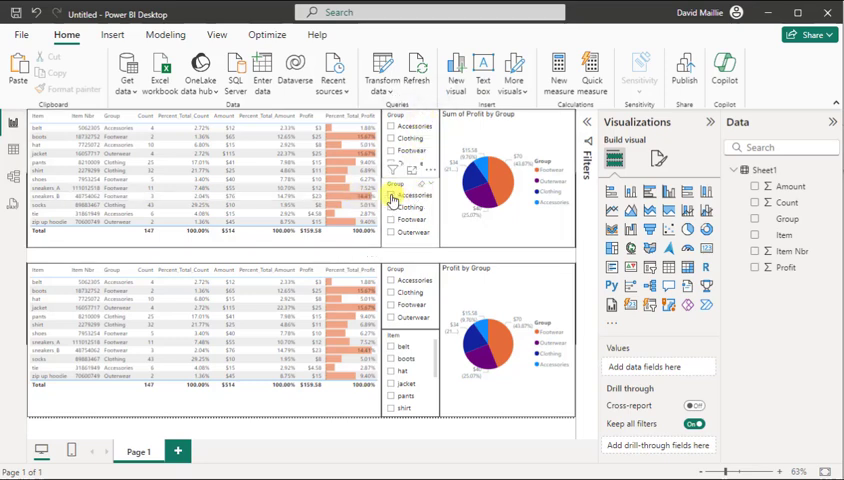
Step: Tick then untick Accessories in the Group slicer, and scroll the Item slicer to pick items
left_click(392, 196)
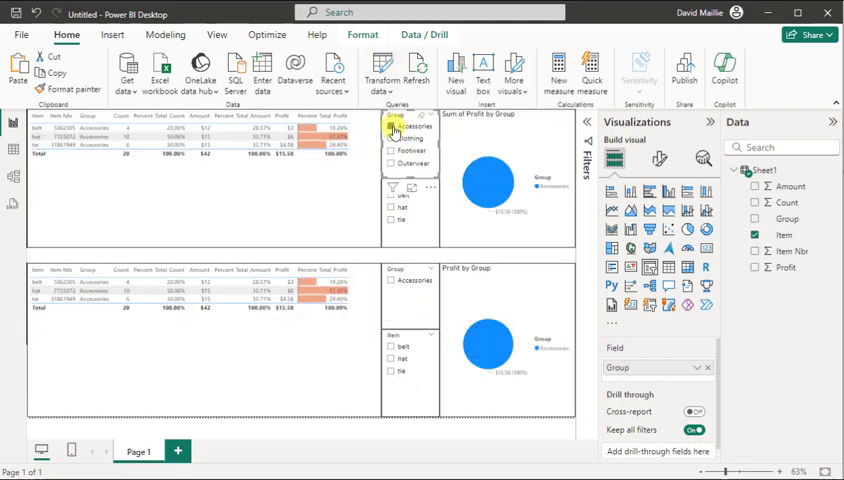
left_click(390, 140)
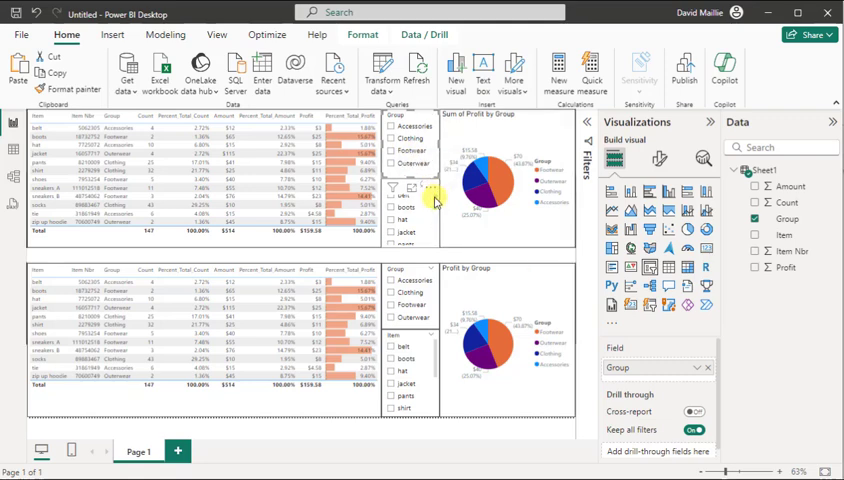
scroll("down", 3)
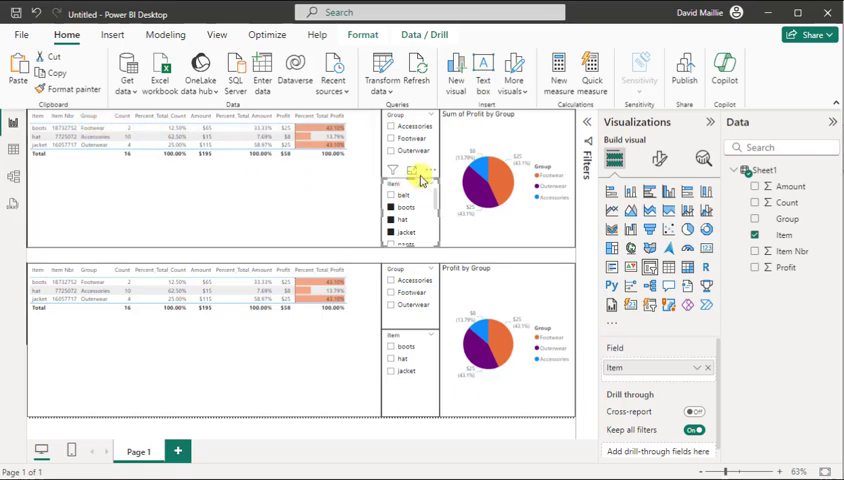
Step: Select Footwear in the Group slicer, review the filtered tables, then clear the slicer selections
left_click(404, 138)
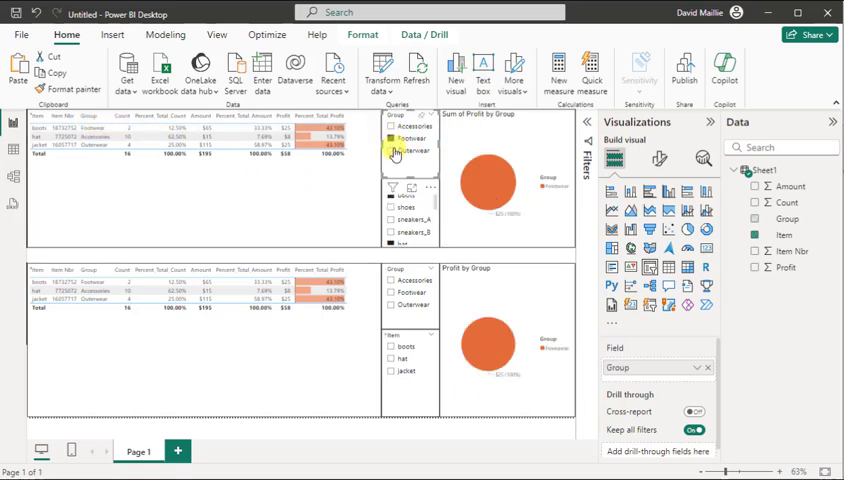
left_click(392, 138)
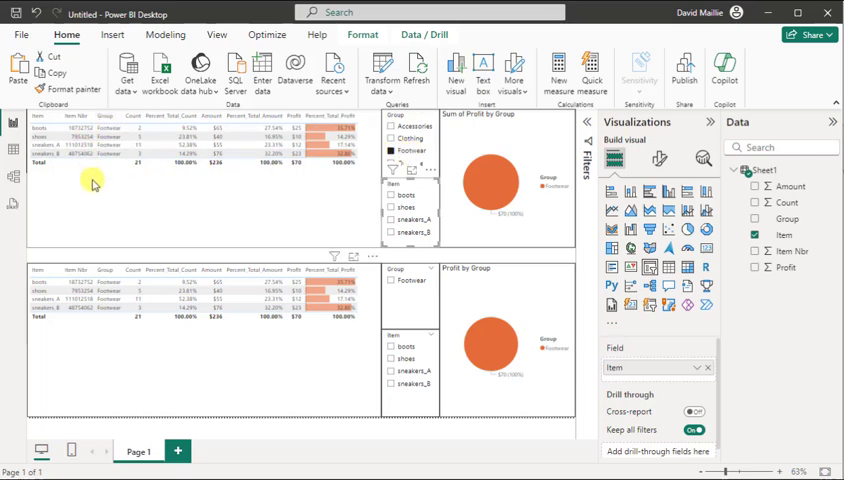
left_click(98, 144)
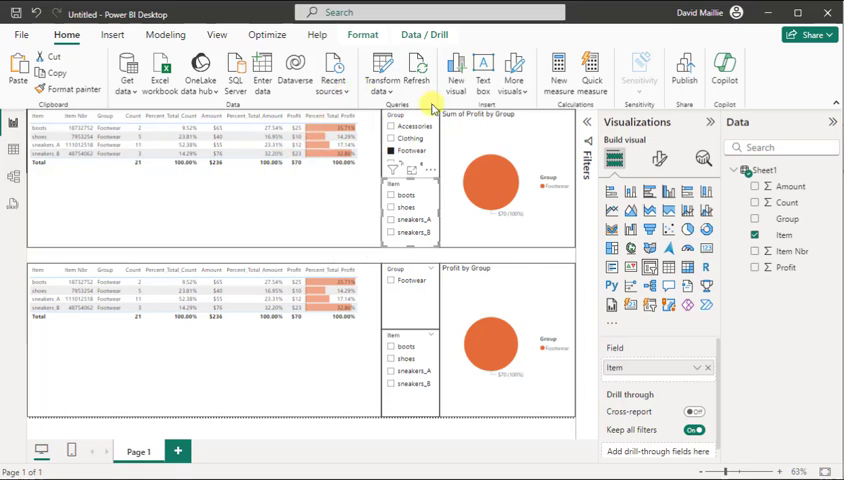
mouse_move(358, 224)
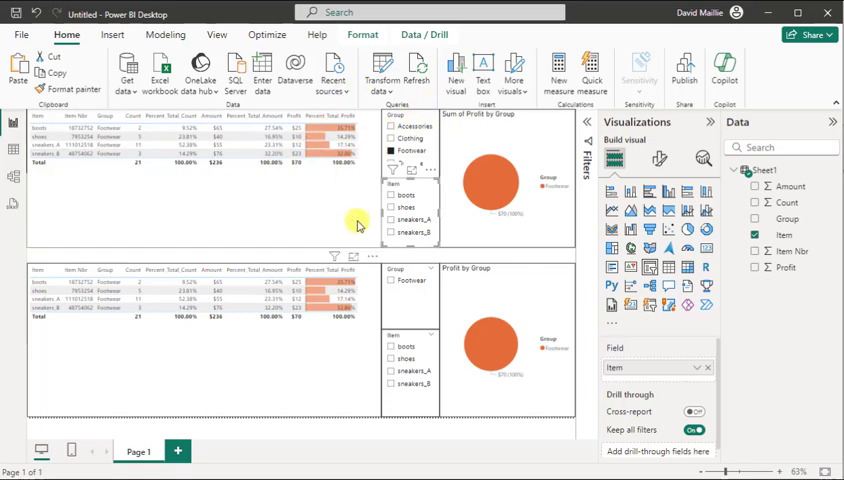
mouse_move(380, 144)
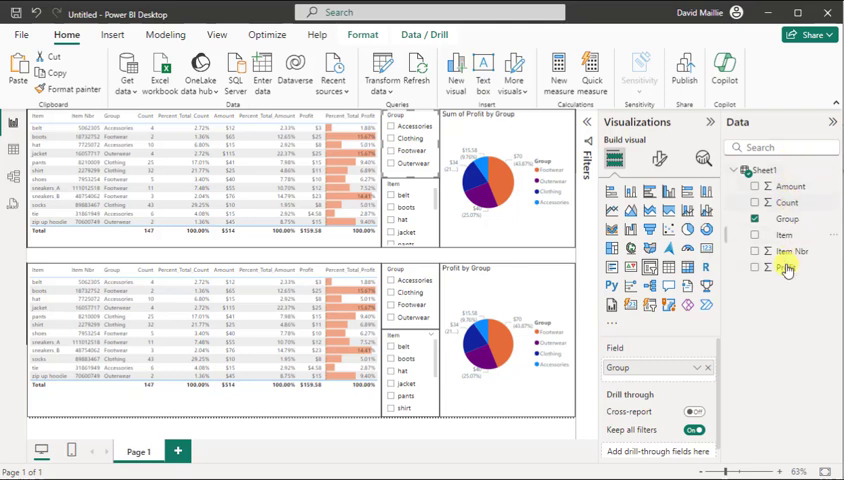
mouse_move(772, 170)
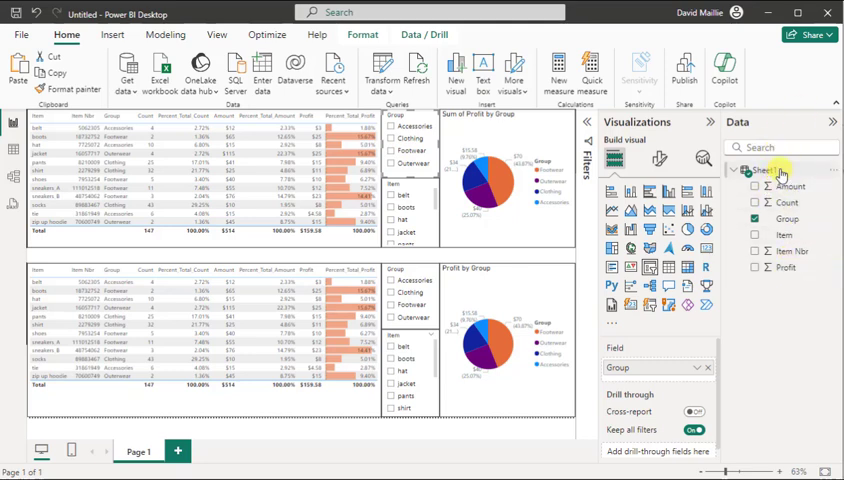